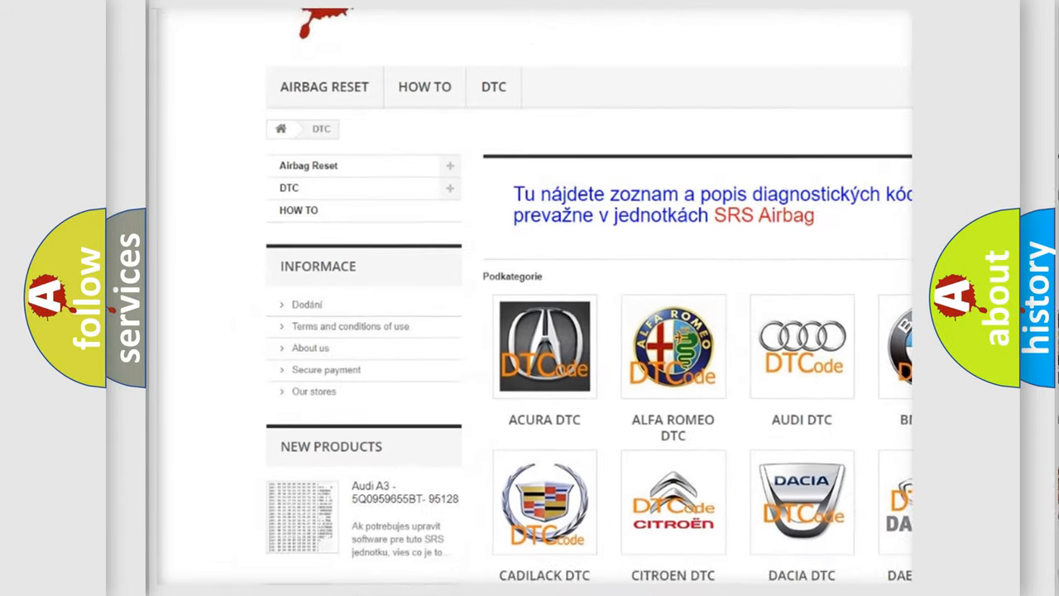
scroll("down", 3)
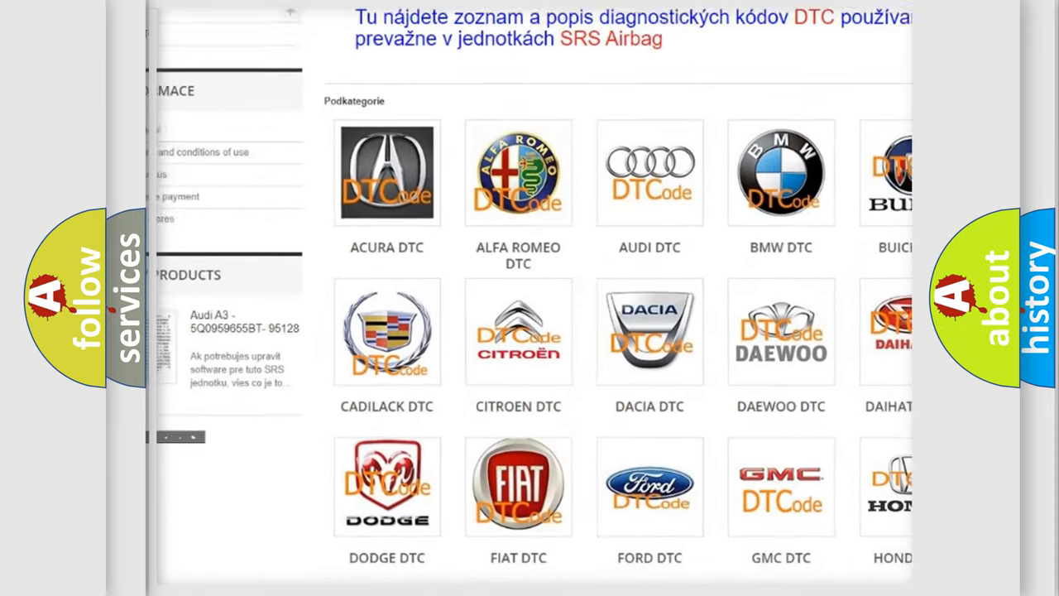
scroll("down", 3)
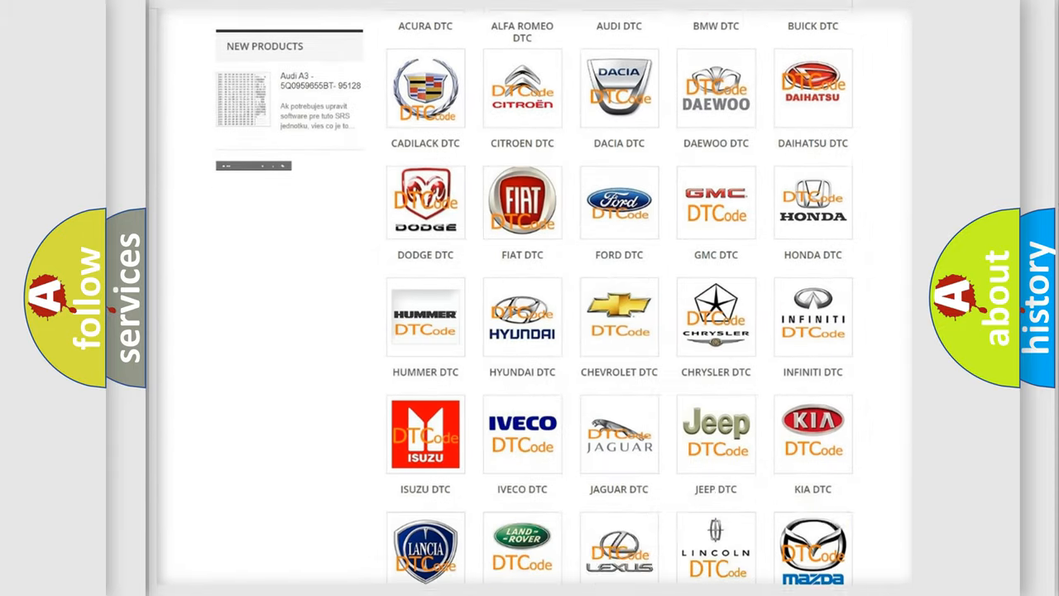
scroll("down", 3)
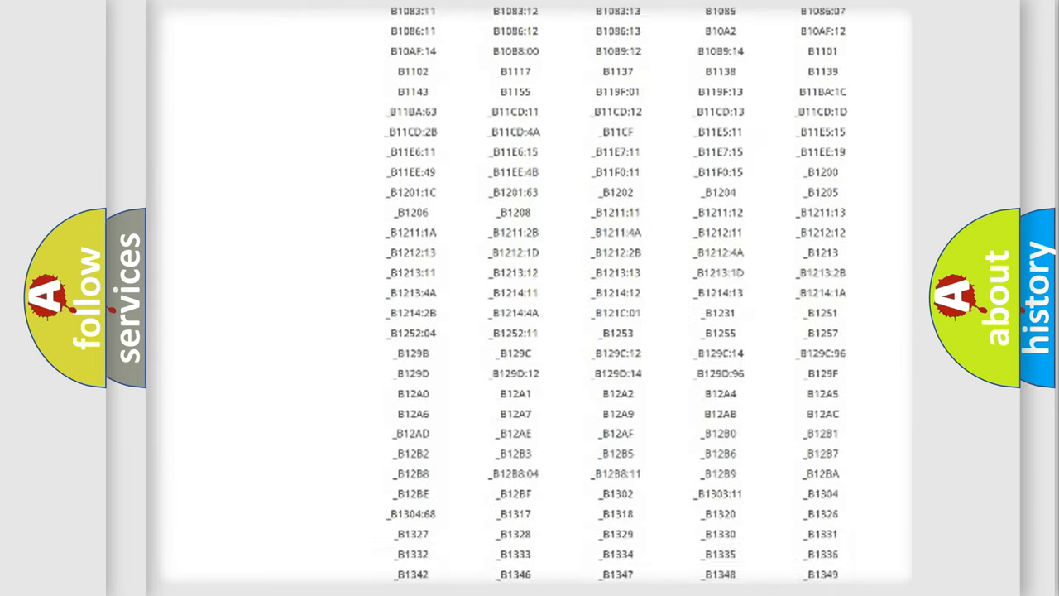
scroll("down", 3)
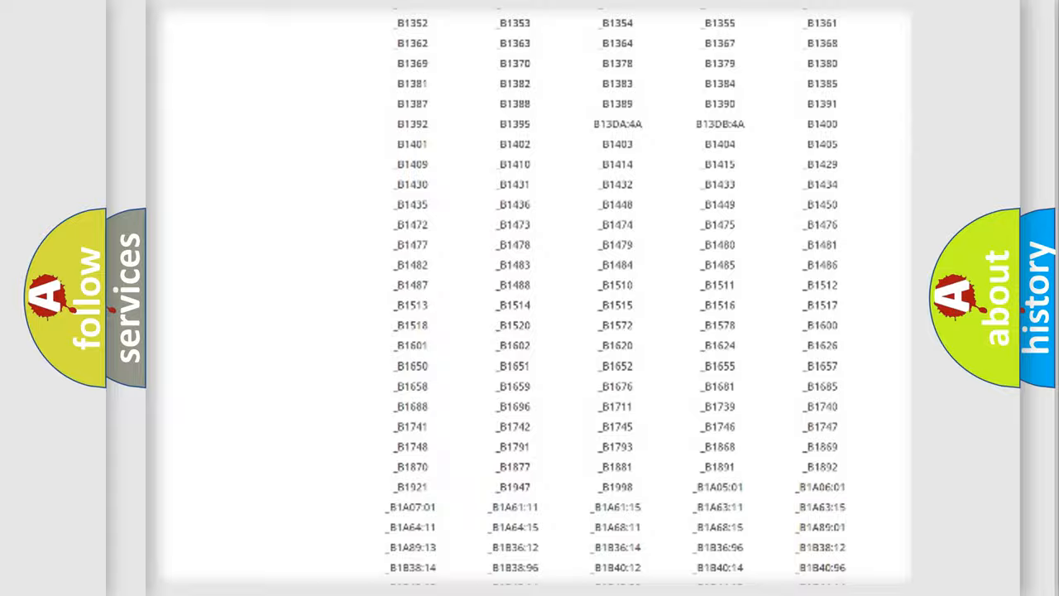
scroll("up", 3)
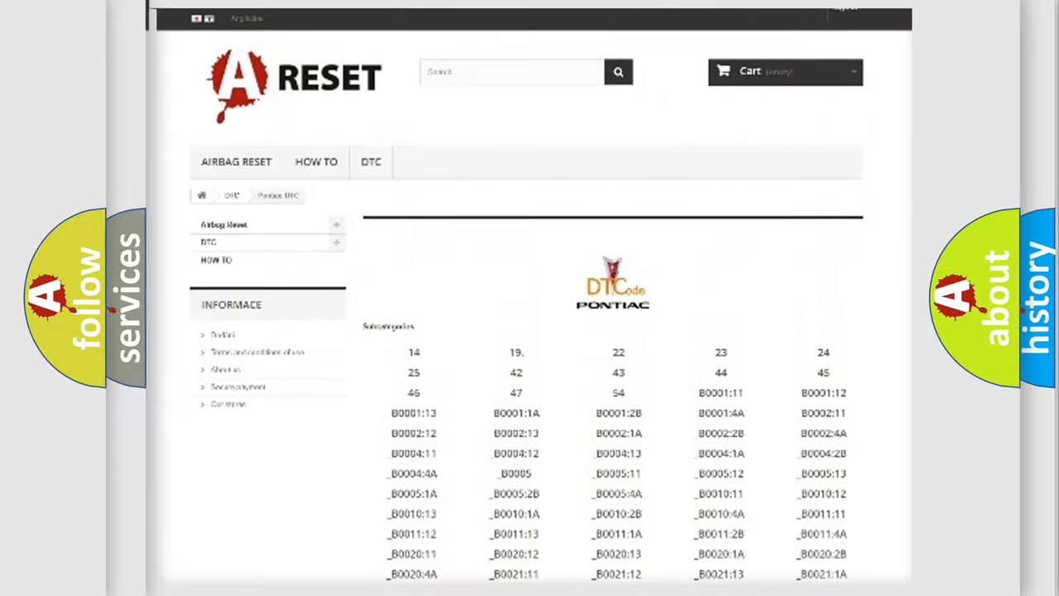